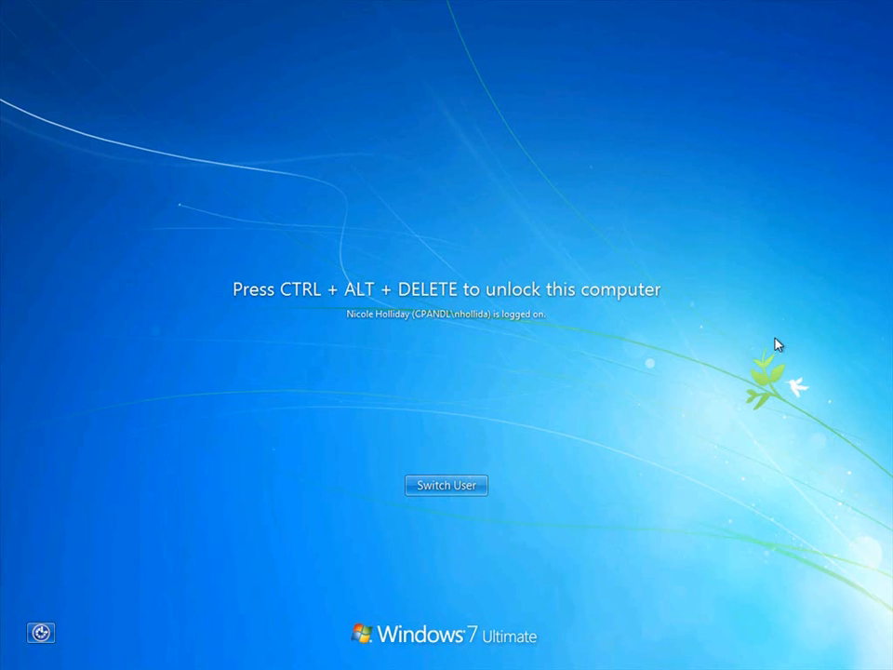
Step: Unlock the Windows 7 computer with the account password to reach the desktop
{"action": "key", "text": "ctrl+alt+delete"}
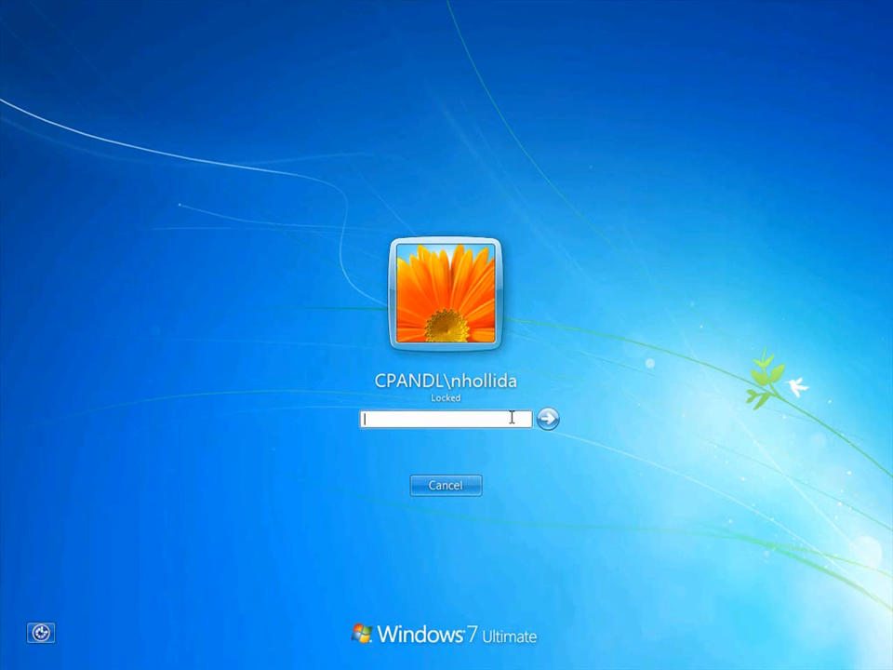
{"action": "type", "text": "password"}
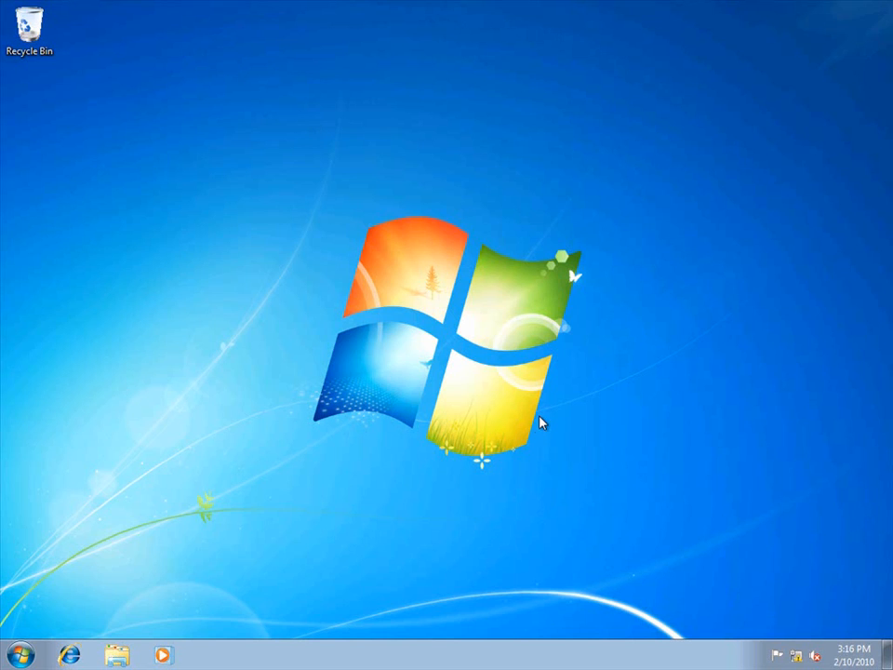
Step: Launch Microsoft Office Outlook 2007 from the Start menu's All Programs list
{"action": "left_click", "coordinate": [14, 655]}
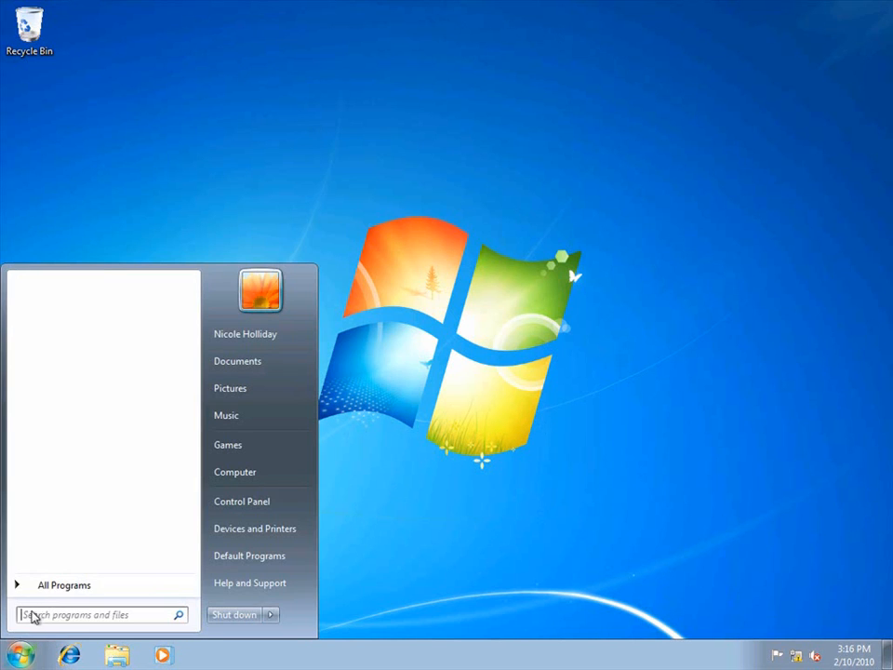
{"action": "left_click", "coordinate": [63, 585]}
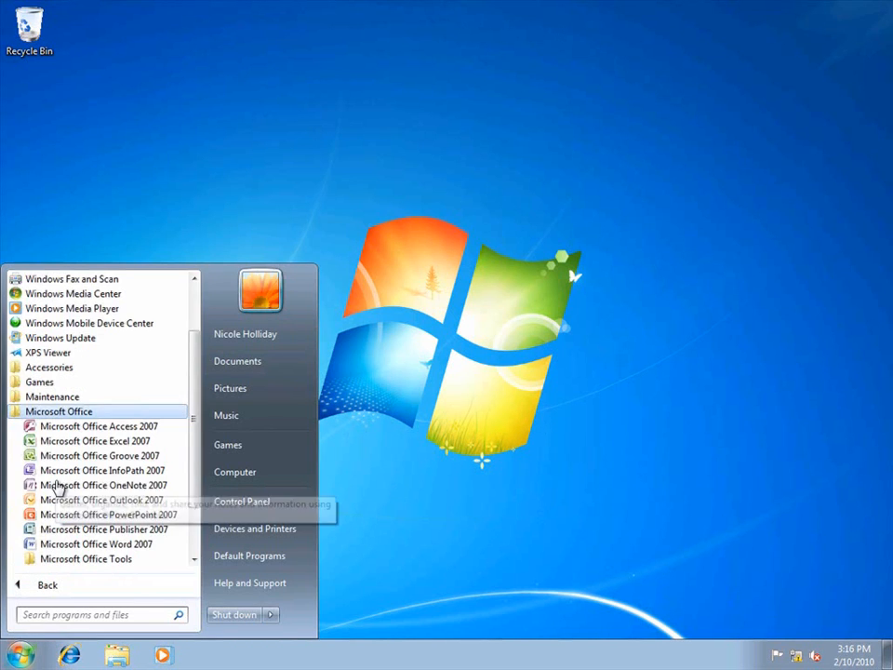
{"action": "left_click", "coordinate": [101, 499]}
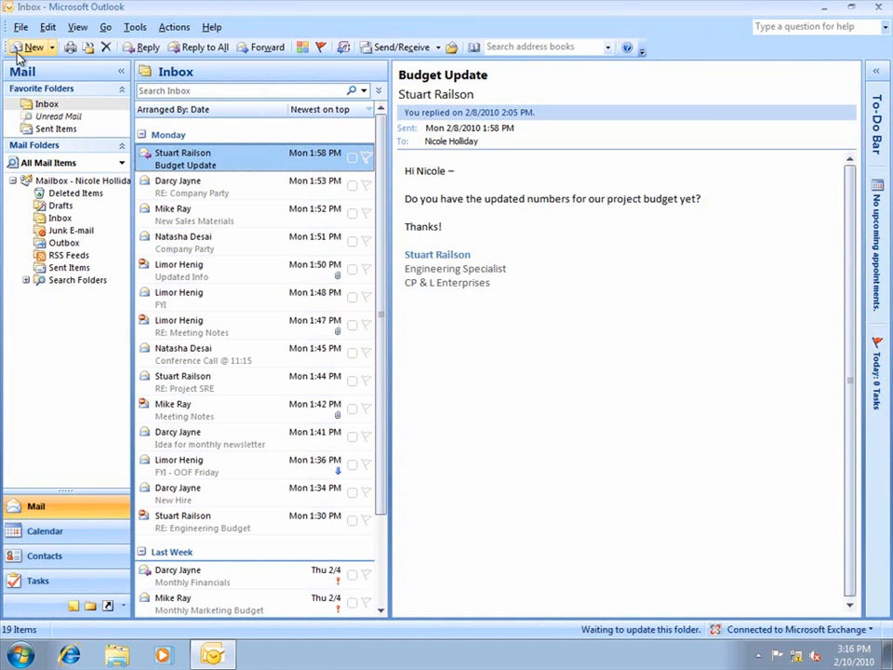
Step: Compose a new message to Employees titled Dividend Payout about the approved dividend payout
{"action": "left_click", "coordinate": [26, 46]}
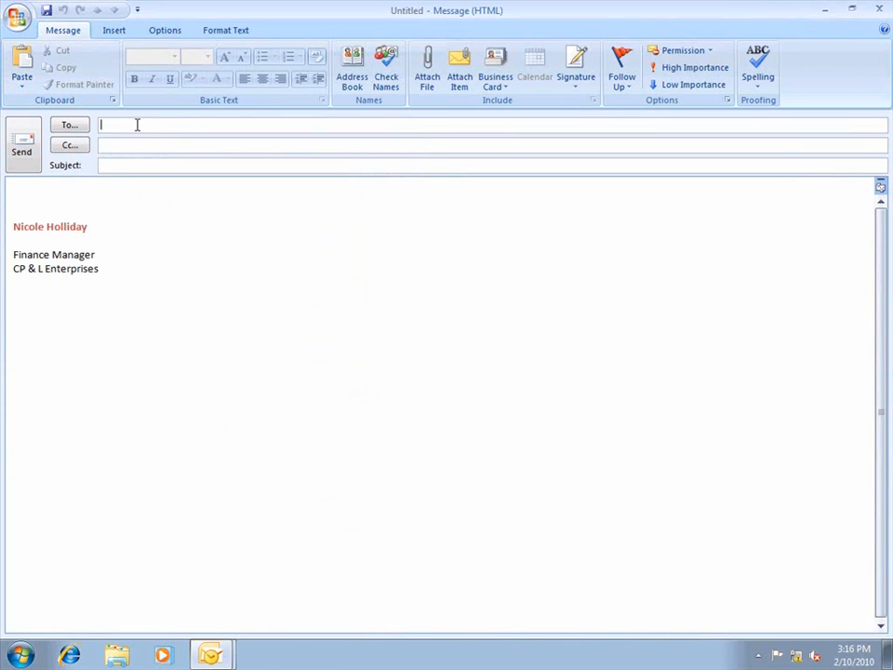
{"action": "type", "text": "Employees;"}
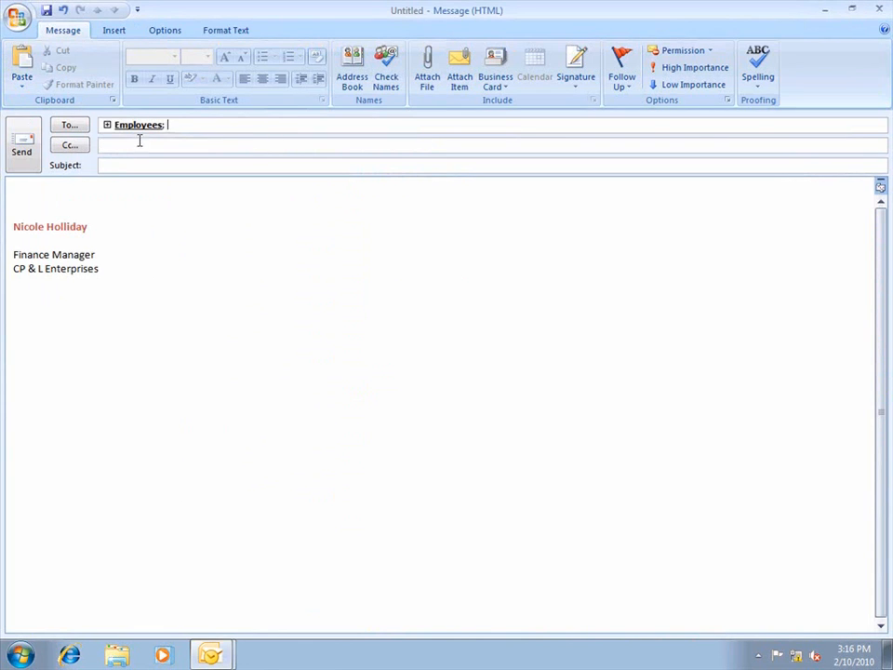
{"action": "type", "text": "Dividend Payout"}
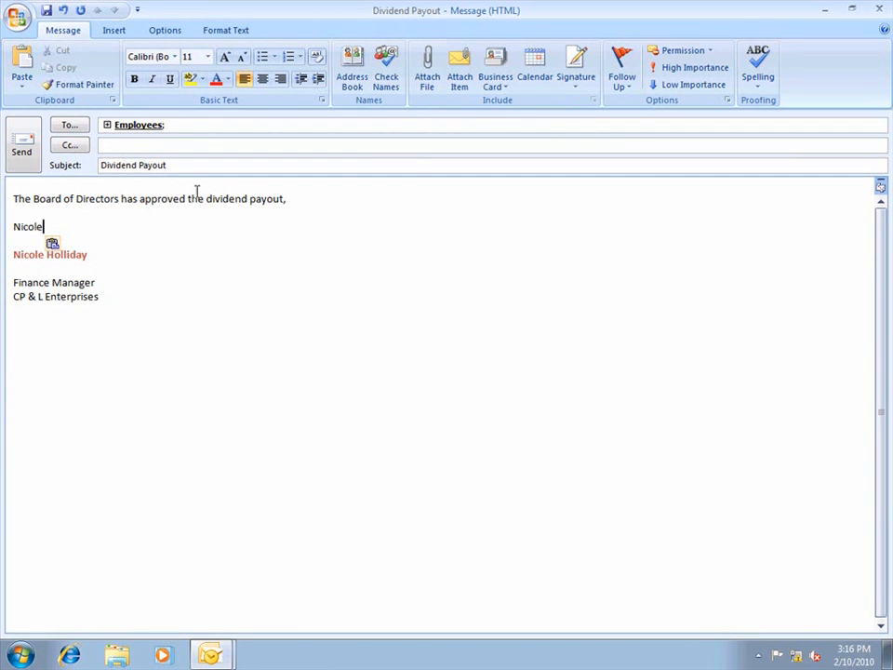
Step: Restrict the Dividend Payout message to Do Not Forward and send it to Employees
{"action": "left_click", "coordinate": [681, 50]}
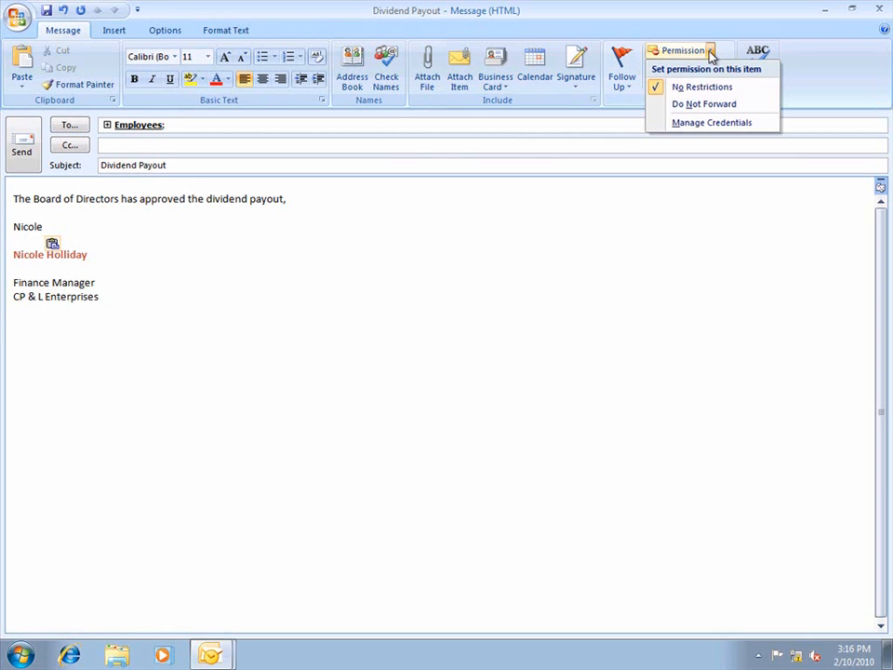
{"action": "left_click", "coordinate": [703, 104]}
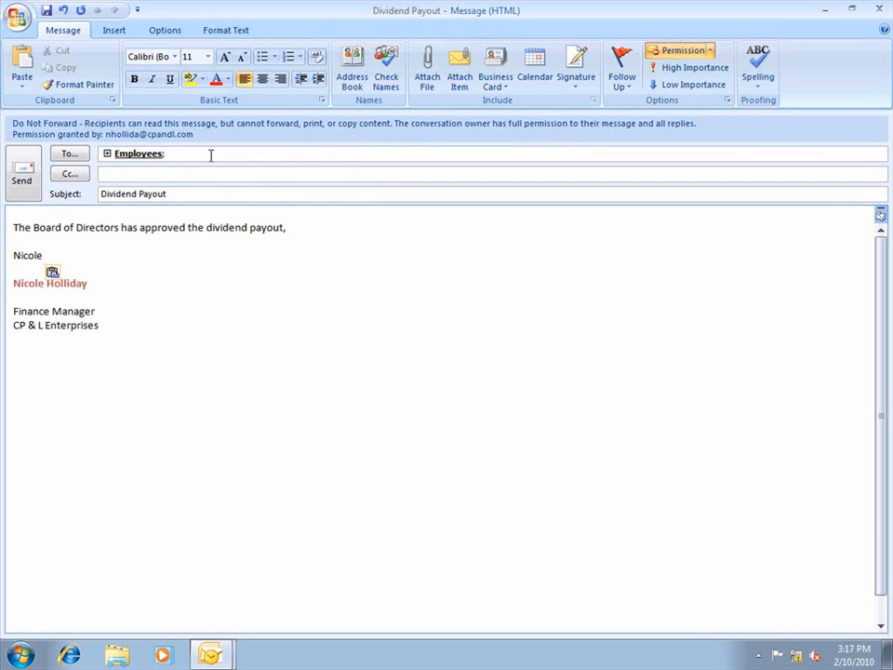
{"action": "left_click", "coordinate": [22, 172]}
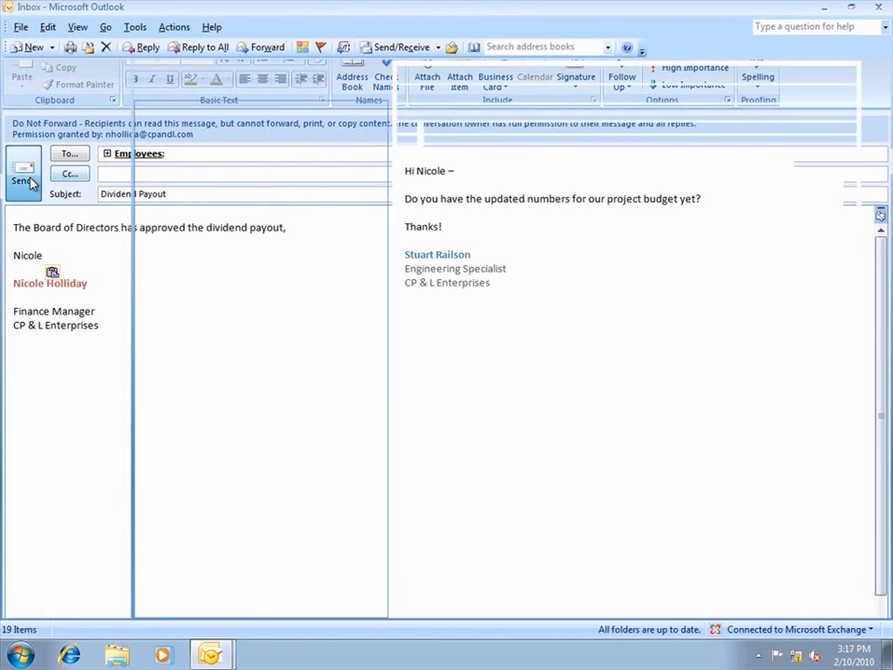
Step: Close Outlook and switch user from the Start menu, returning to the lock screen
{"action": "left_click", "coordinate": [23, 171]}
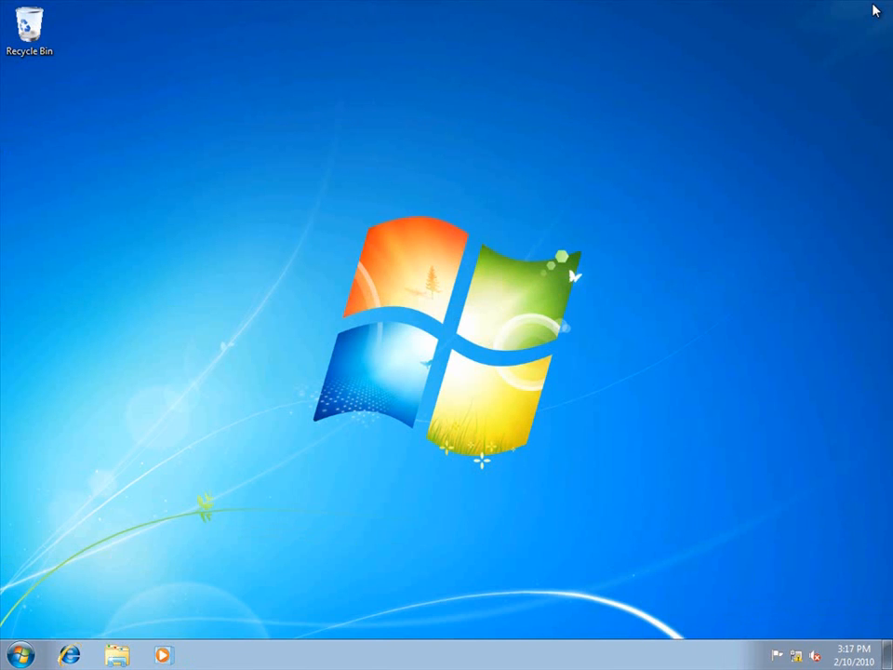
{"action": "mouse_move", "coordinate": [84, 622]}
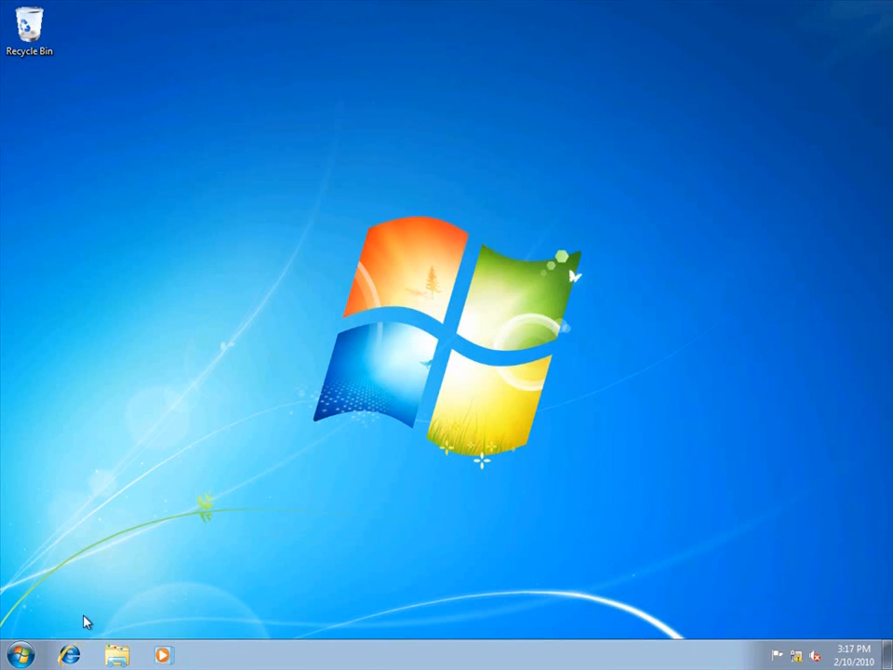
{"action": "left_click", "coordinate": [270, 614]}
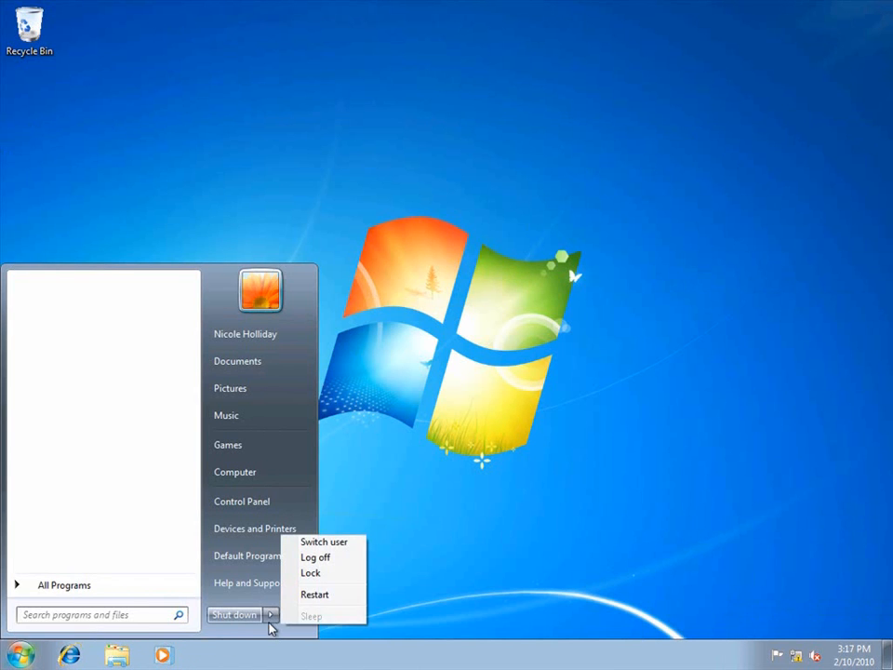
{"action": "left_click", "coordinate": [316, 559]}
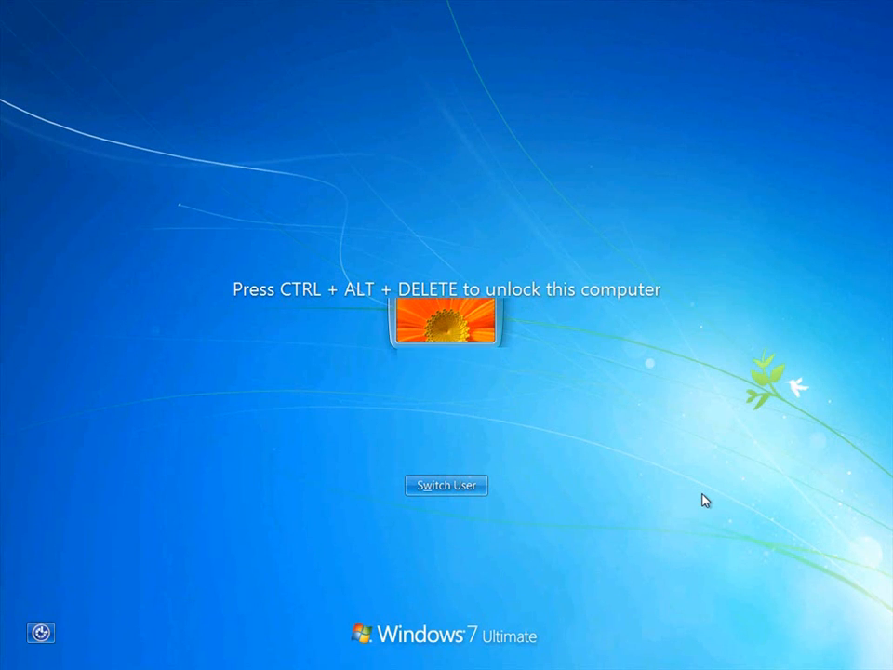
Step: Sign in as CPANDL\srailson with that user's password to reach his desktop
{"action": "key", "text": "ctrl+alt+delete"}
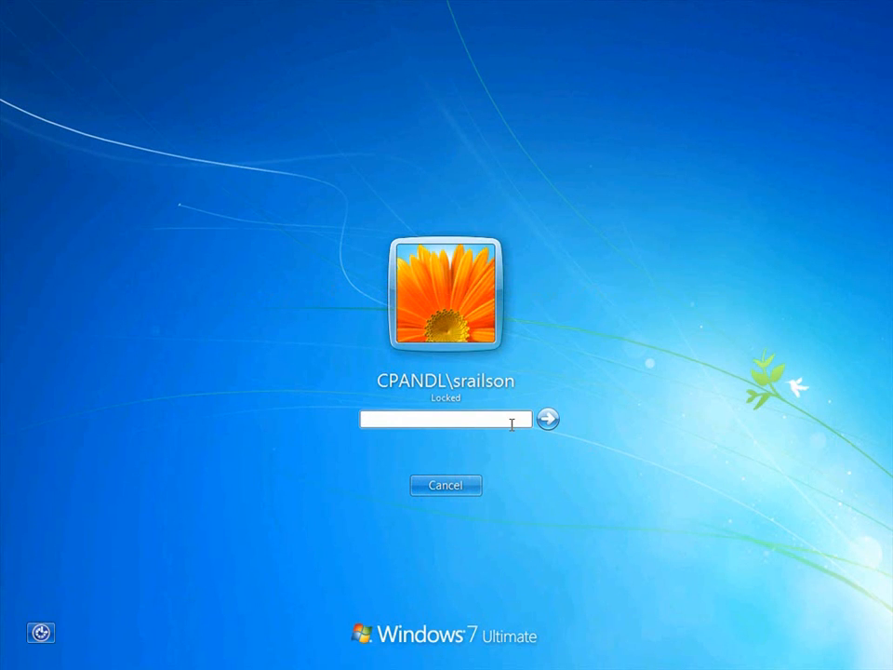
{"action": "type", "text": "password"}
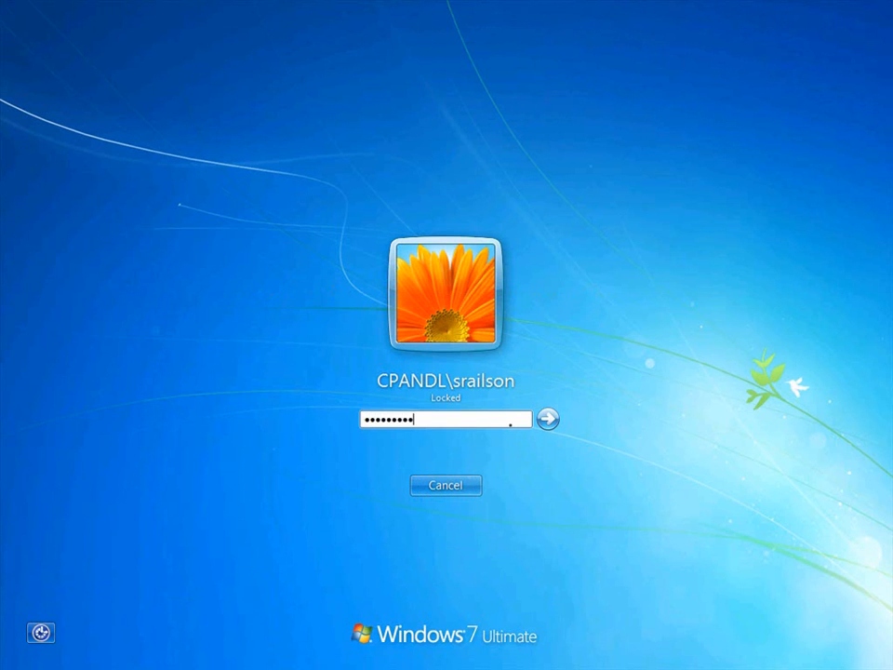
{"action": "left_click", "coordinate": [547, 419]}
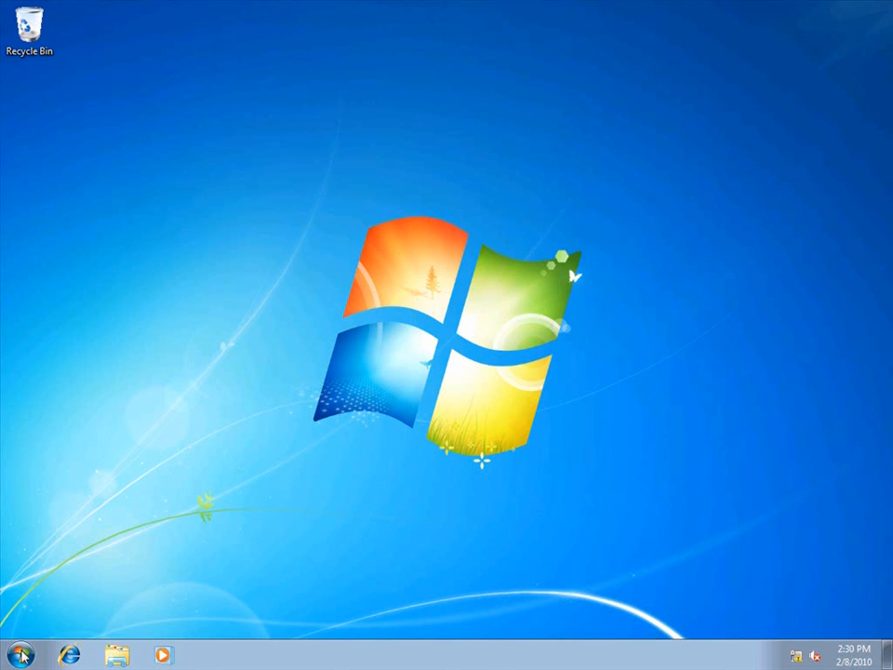
{"action": "left_click", "coordinate": [15, 655]}
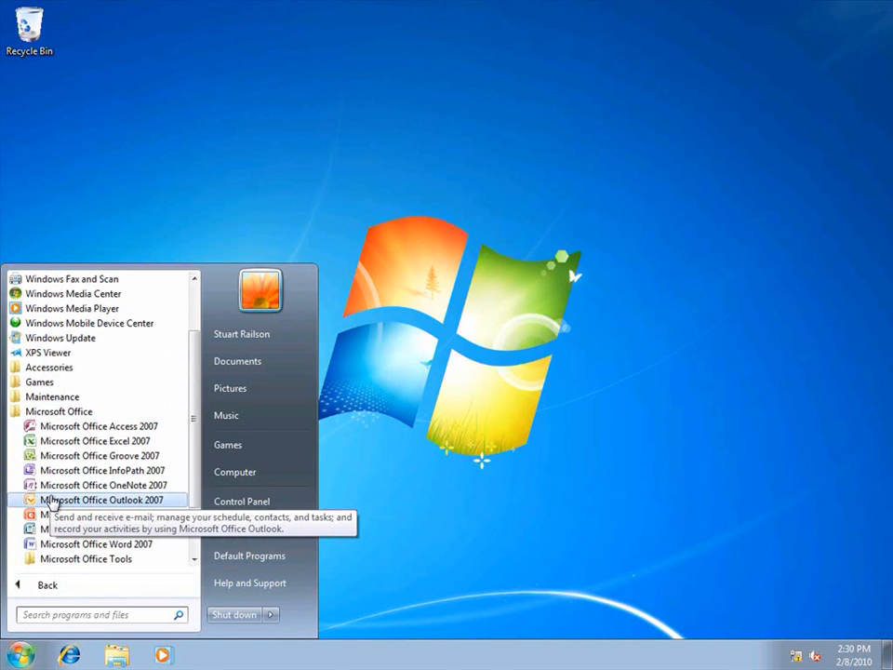
{"action": "left_click", "coordinate": [100, 499]}
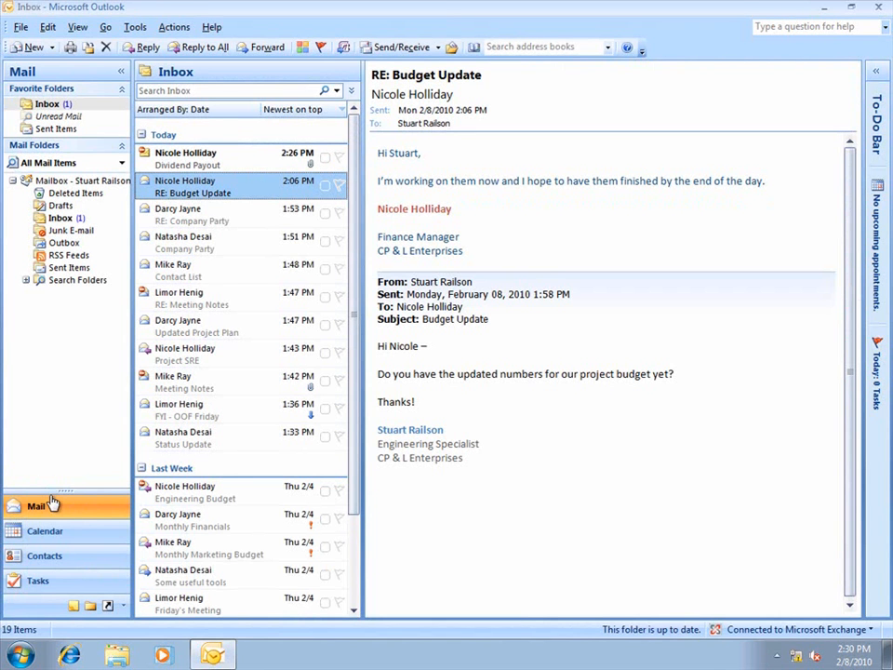
Step: Open Nicole's Dividend Payout message and confirm the Microsoft Office permission check
{"action": "left_click", "coordinate": [186, 158]}
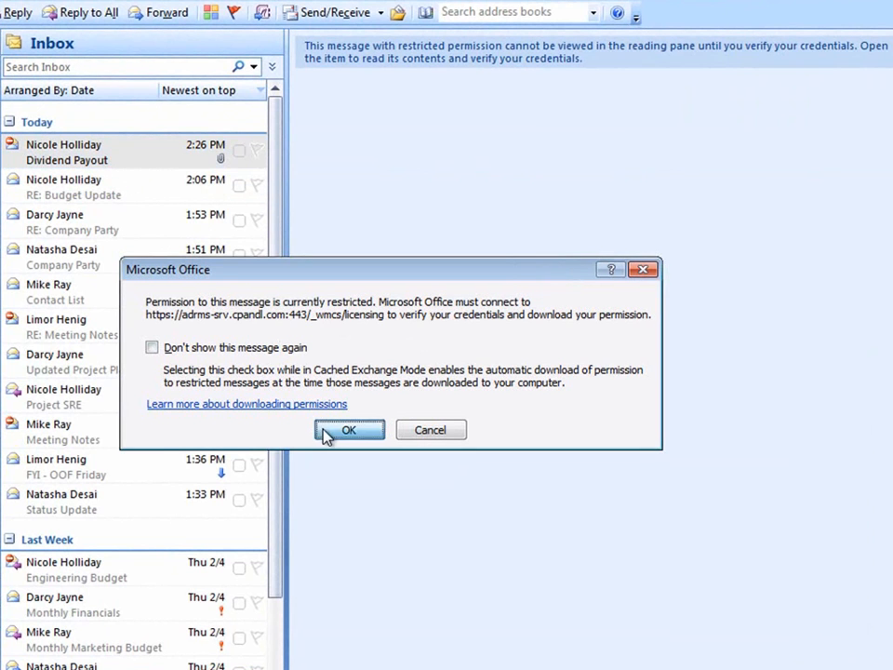
{"action": "left_click", "coordinate": [350, 428]}
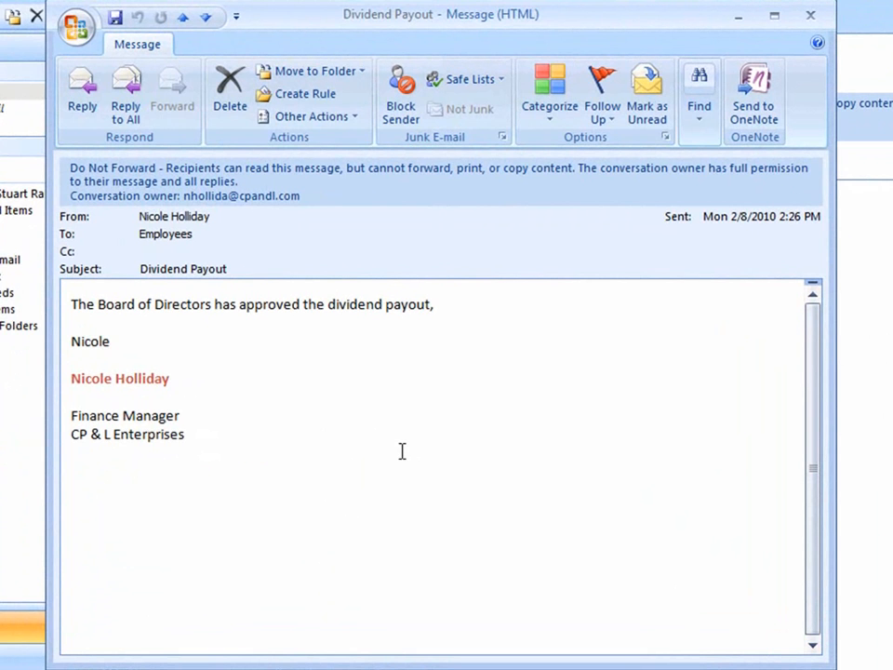
{"action": "mouse_move", "coordinate": [410, 465]}
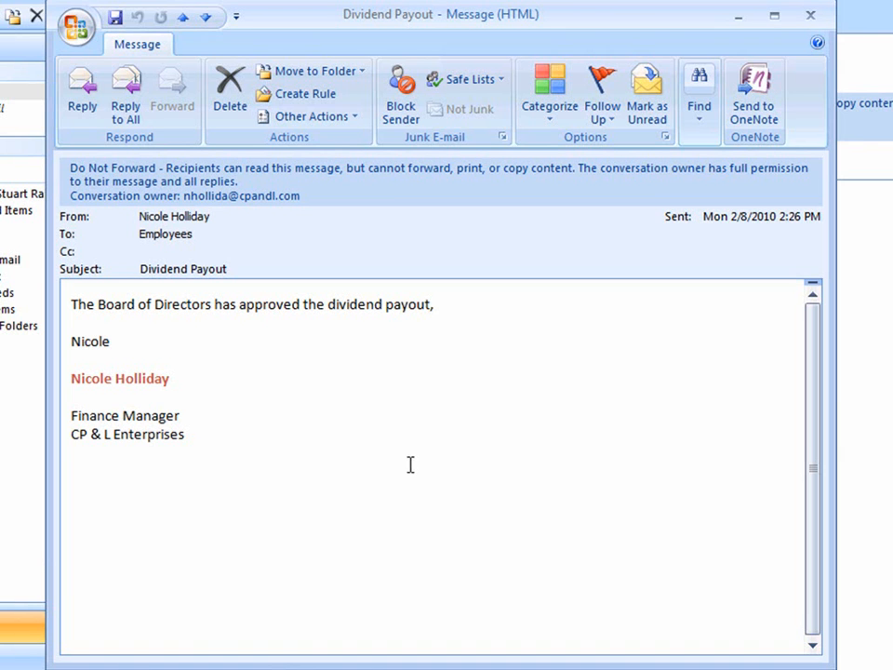
Step: Close the restricted Dividend Payout message, then close Outlook to return to the desktop
{"action": "left_click", "coordinate": [78, 26]}
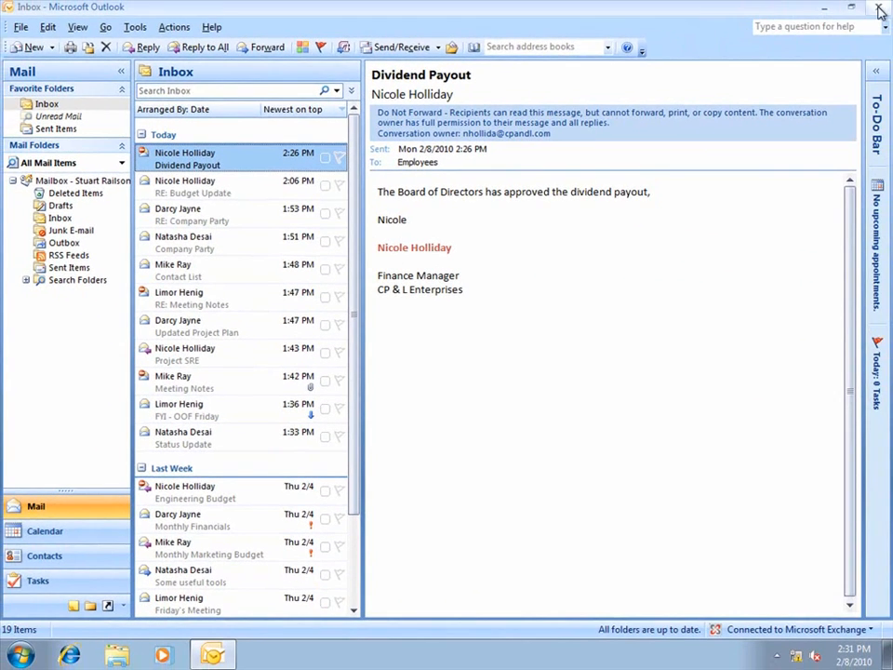
{"action": "left_click", "coordinate": [879, 8]}
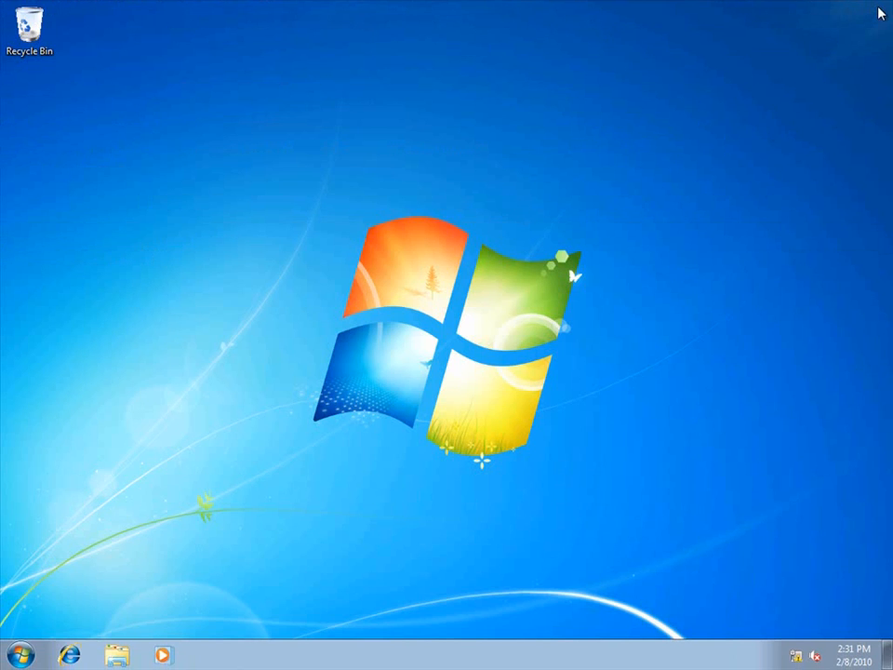